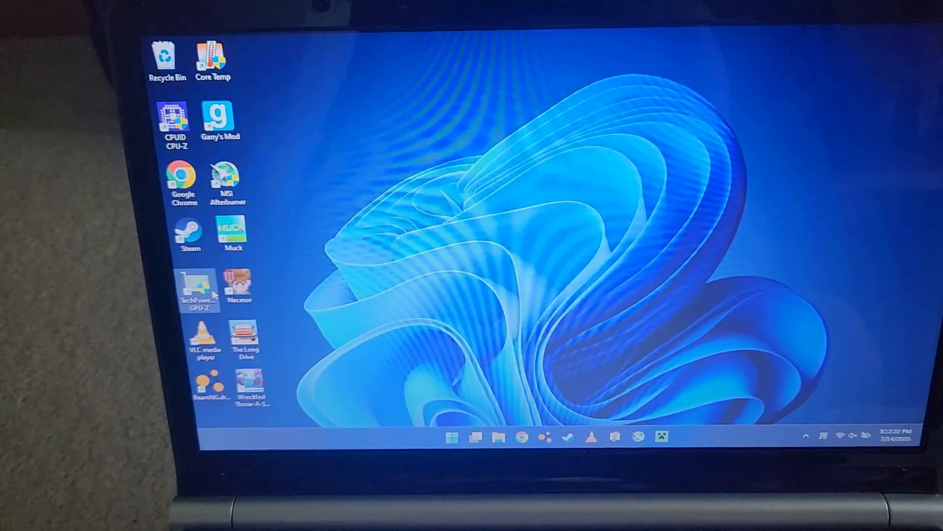
Launch TechPowerUp GPU-Z from its desktop icon, bringing up the User Account Control prompt.
double_click(197, 288)
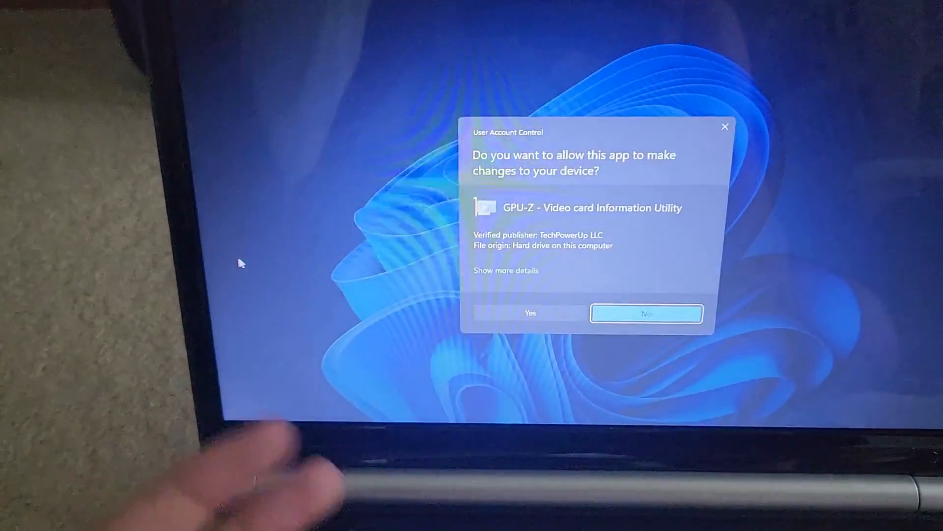